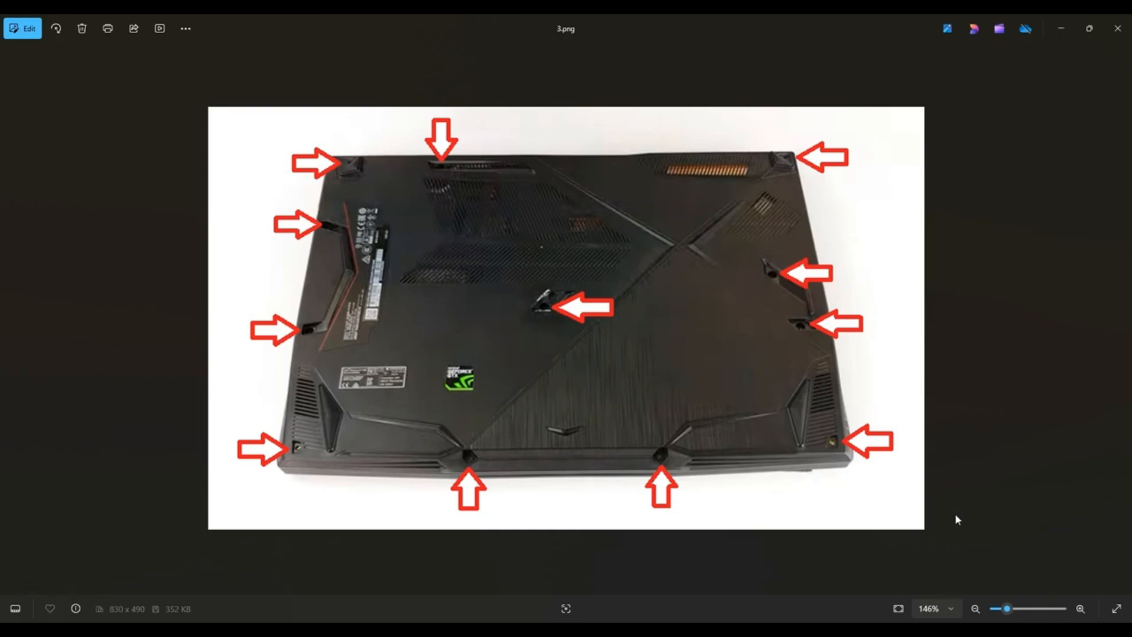
mouse_move(802, 251)
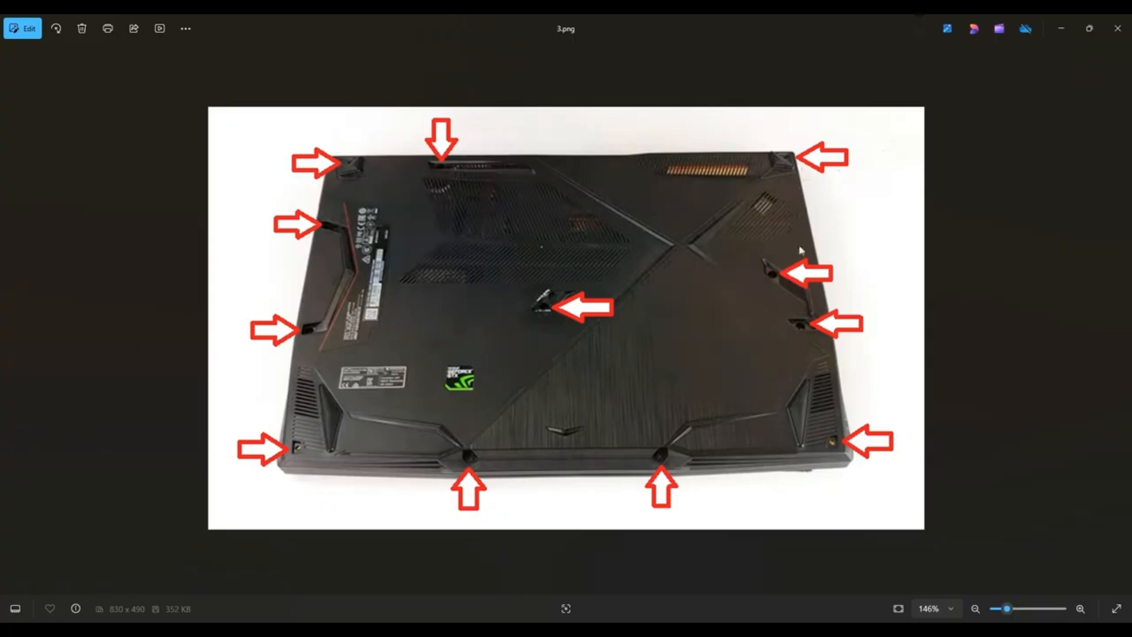
mouse_move(682, 466)
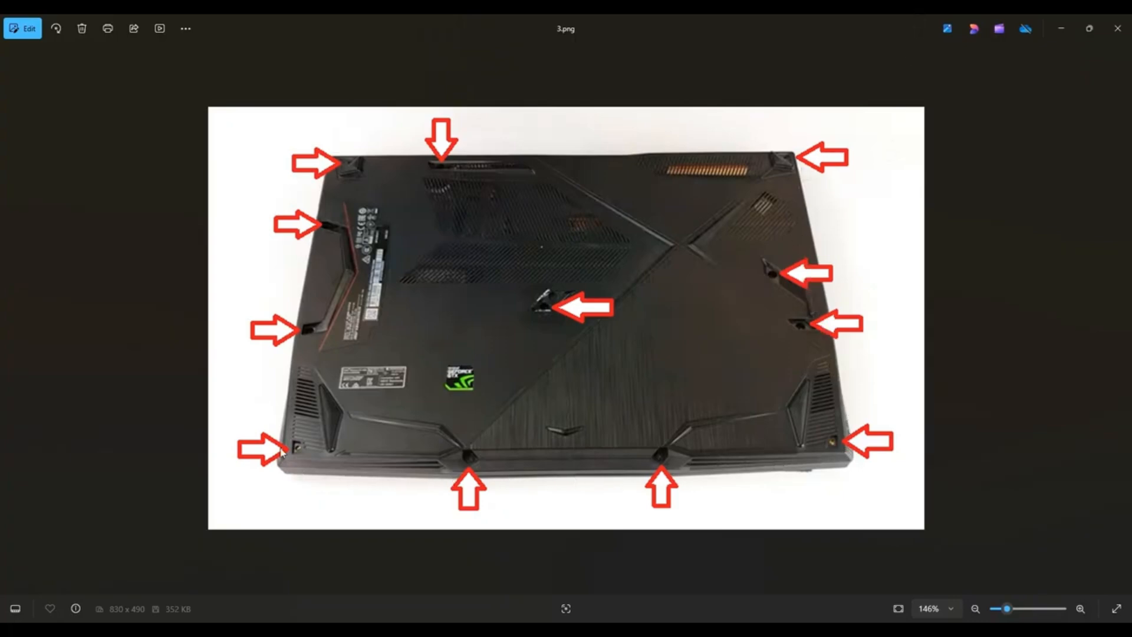
mouse_move(352, 149)
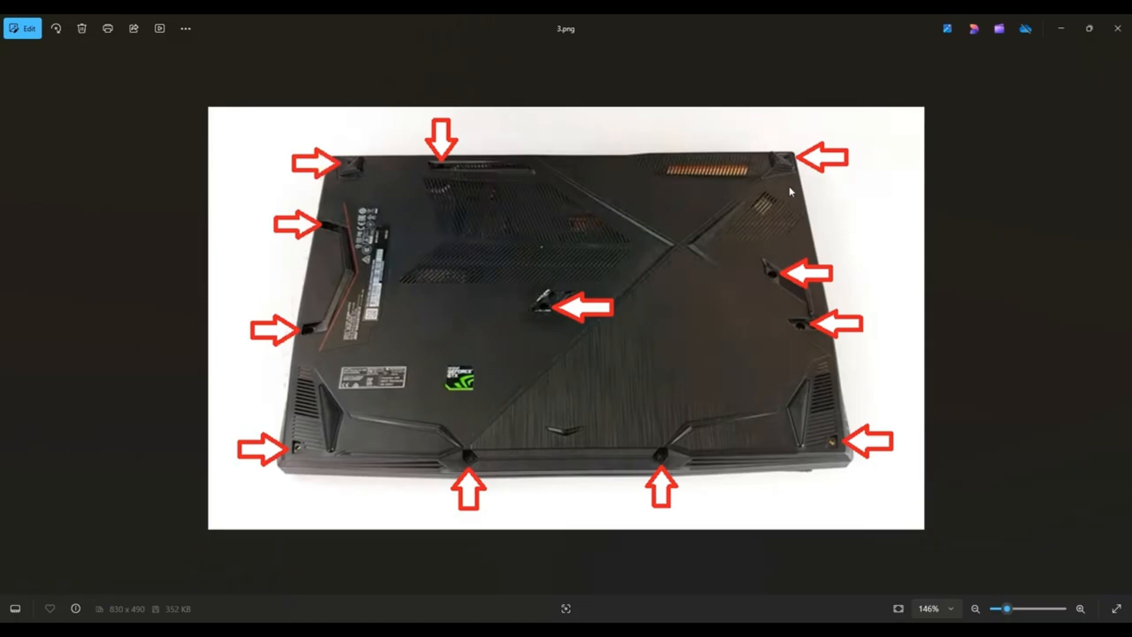
mouse_move(746, 217)
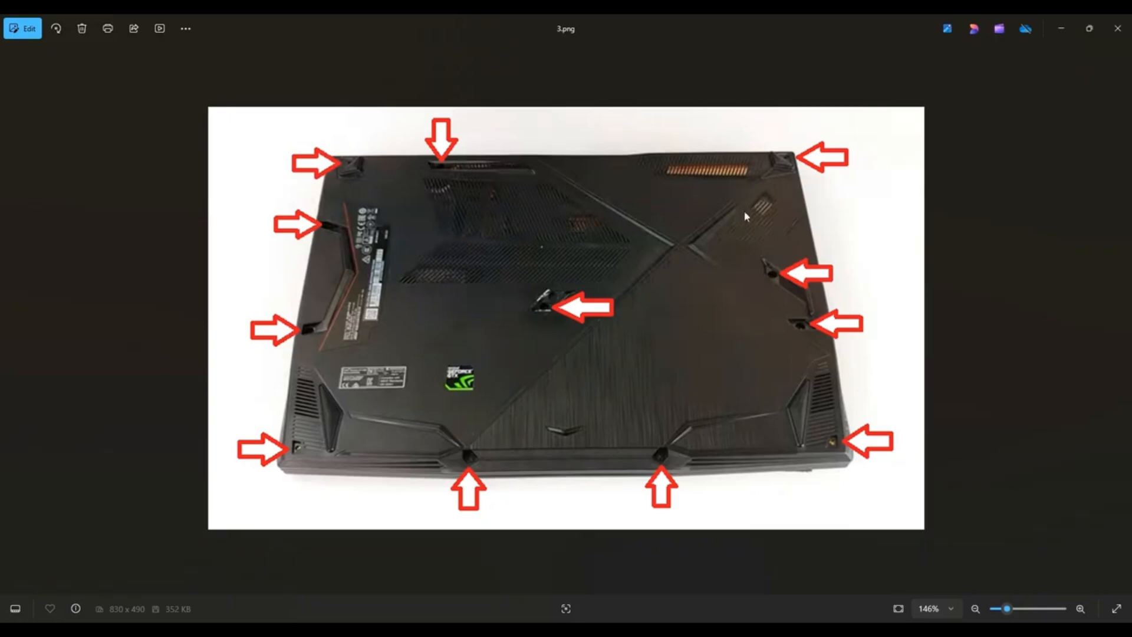
mouse_move(742, 220)
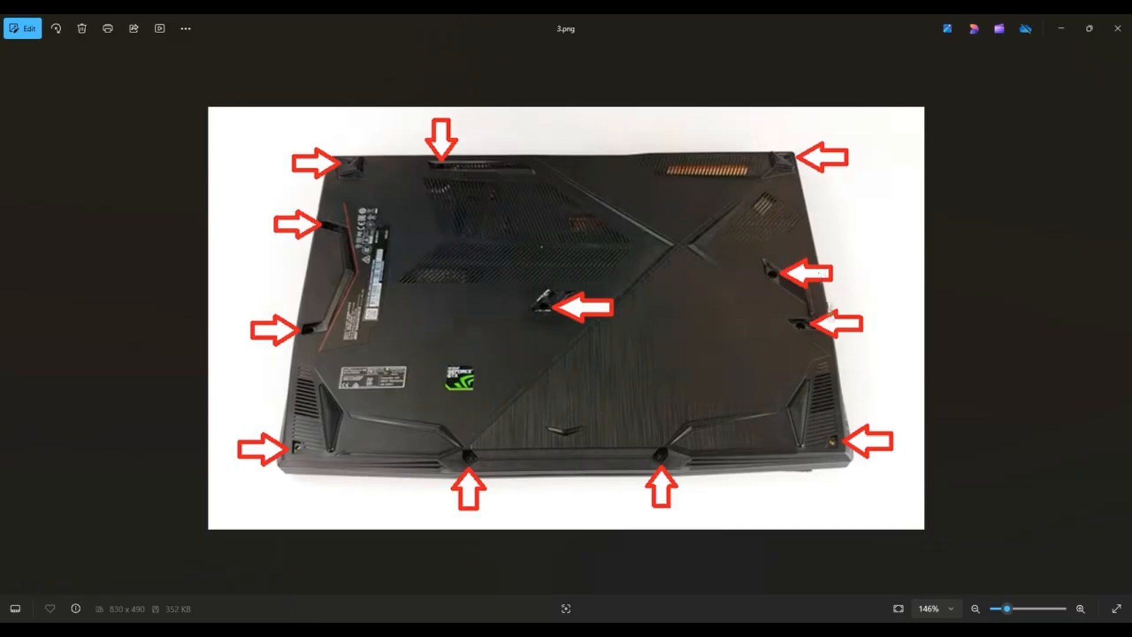
mouse_move(763, 460)
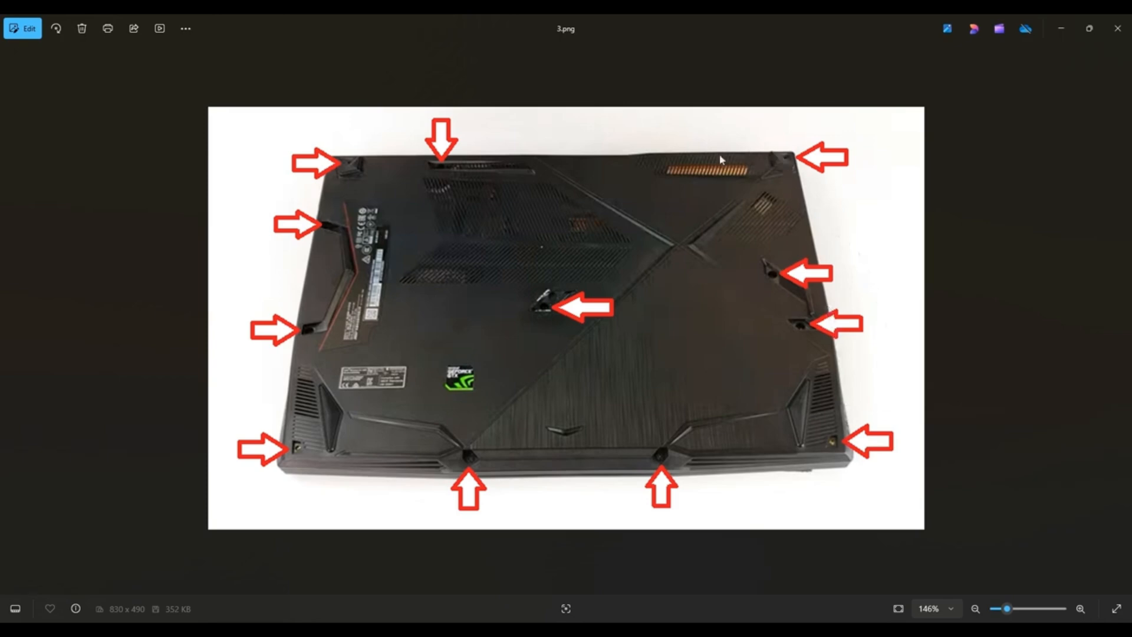
mouse_move(533, 164)
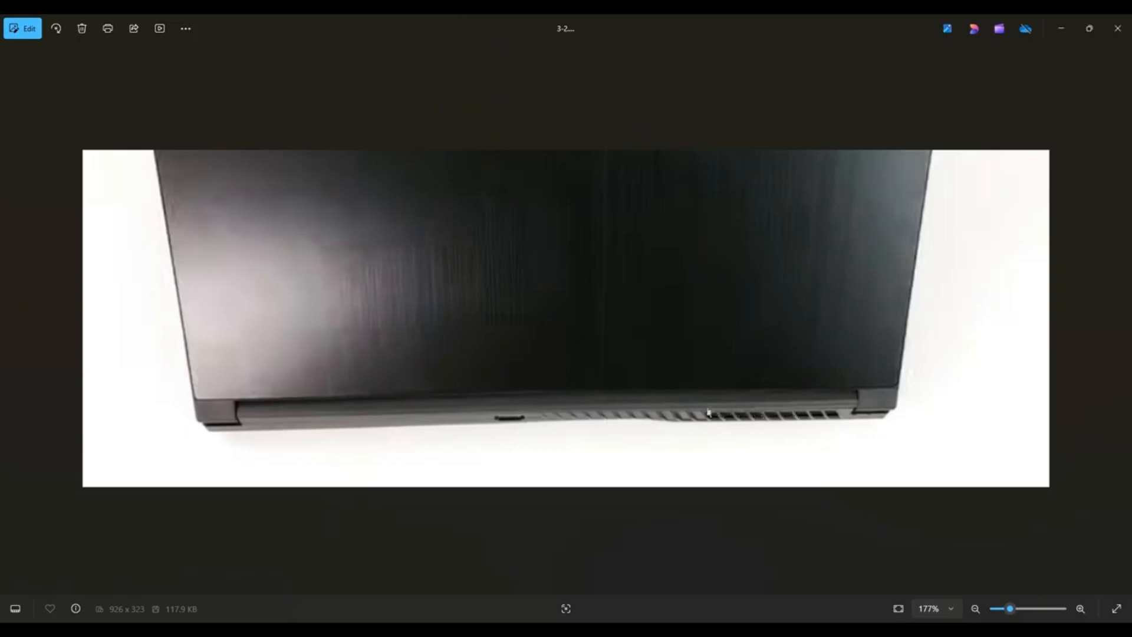
mouse_move(525, 414)
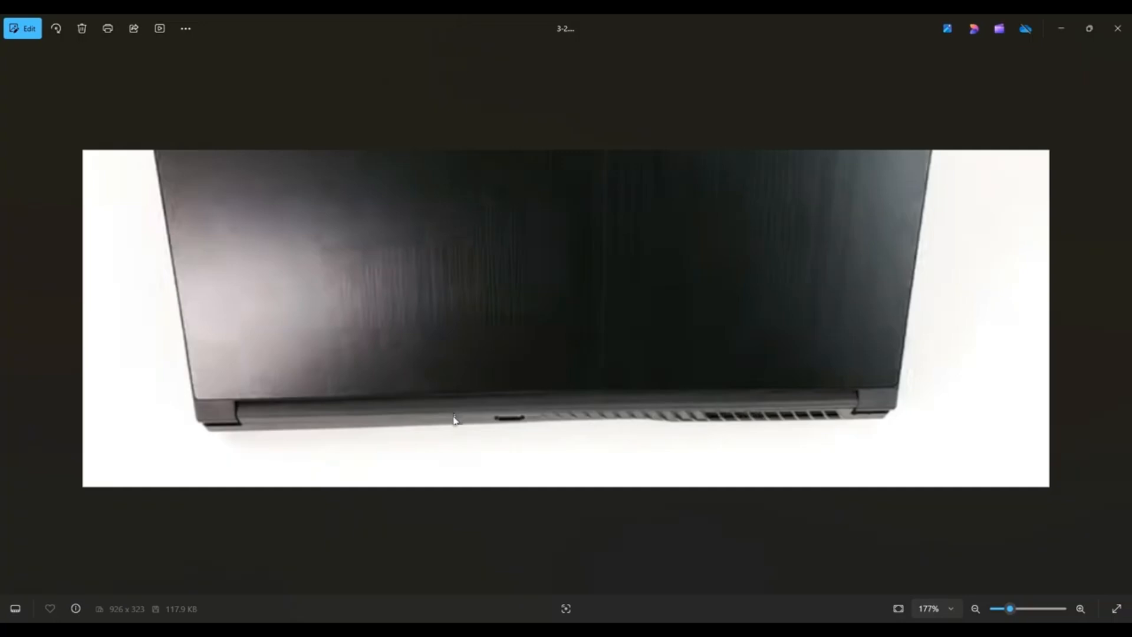
mouse_move(340, 430)
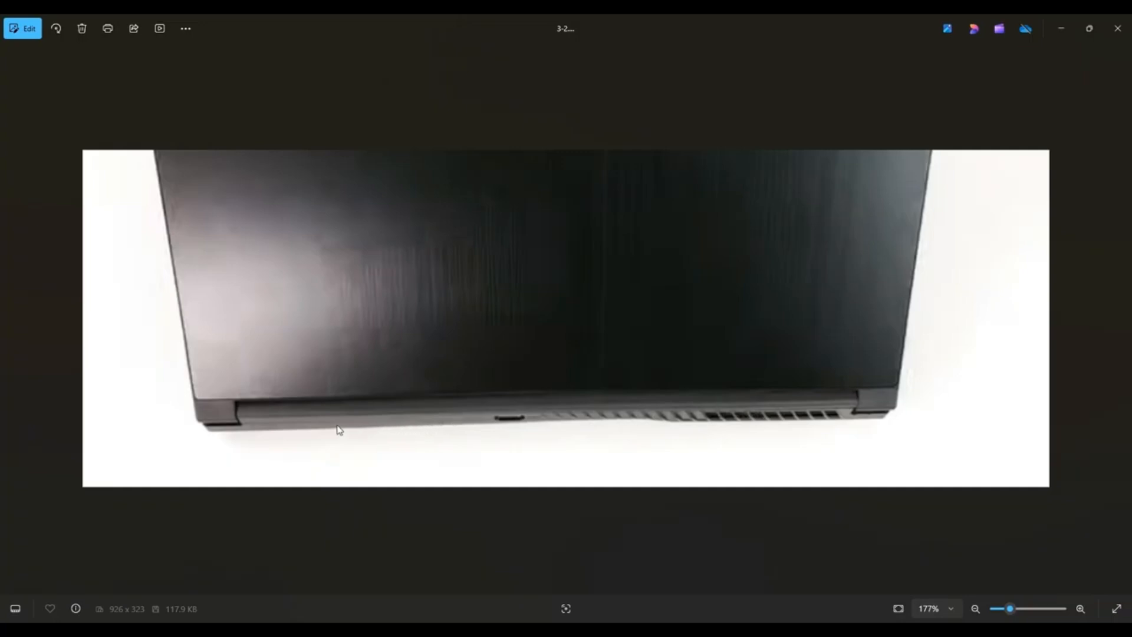
mouse_move(853, 412)
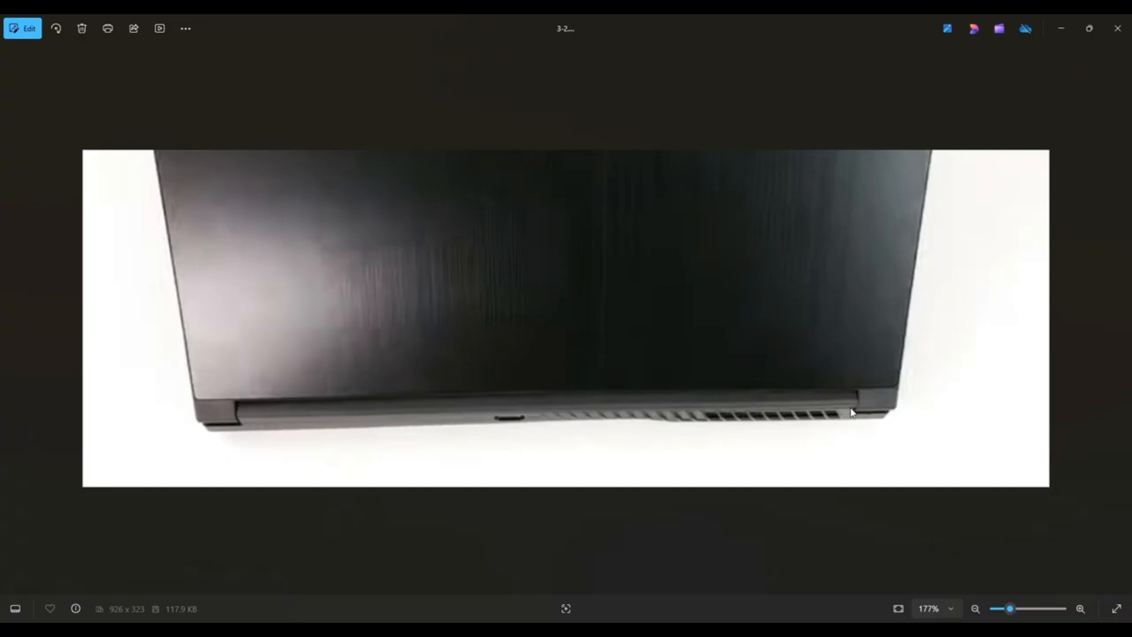
mouse_move(718, 415)
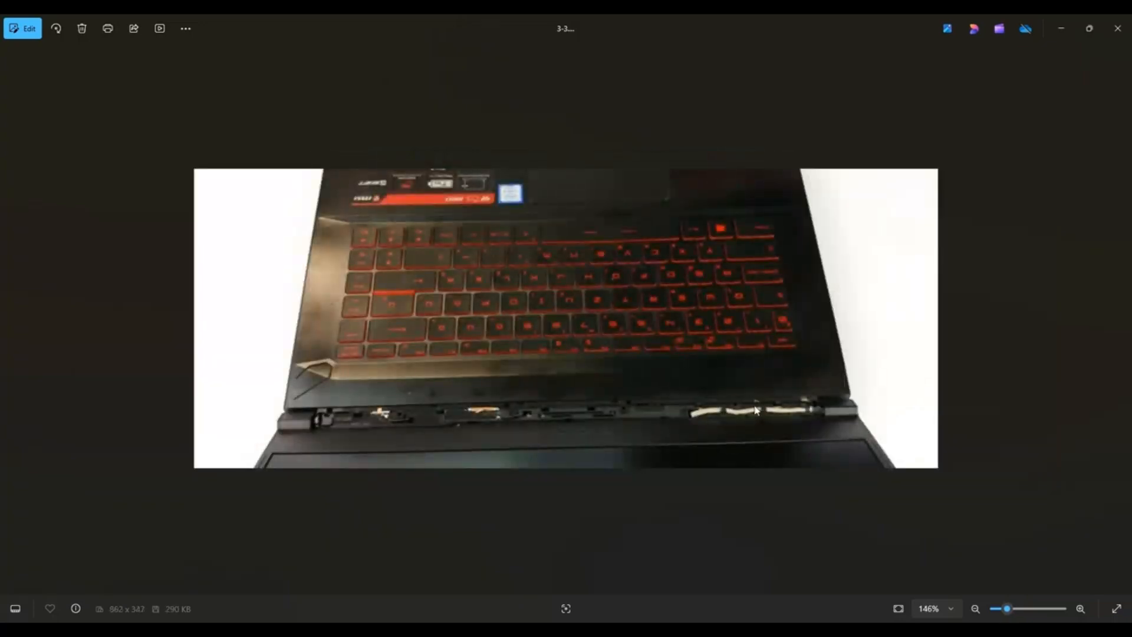
mouse_move(792, 415)
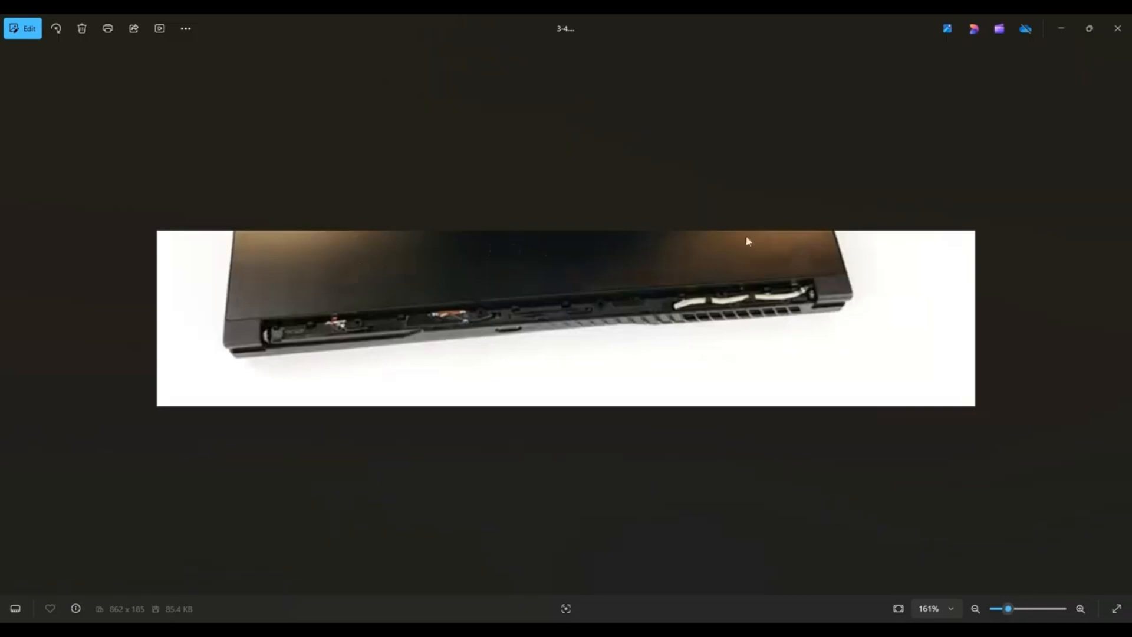
mouse_move(858, 296)
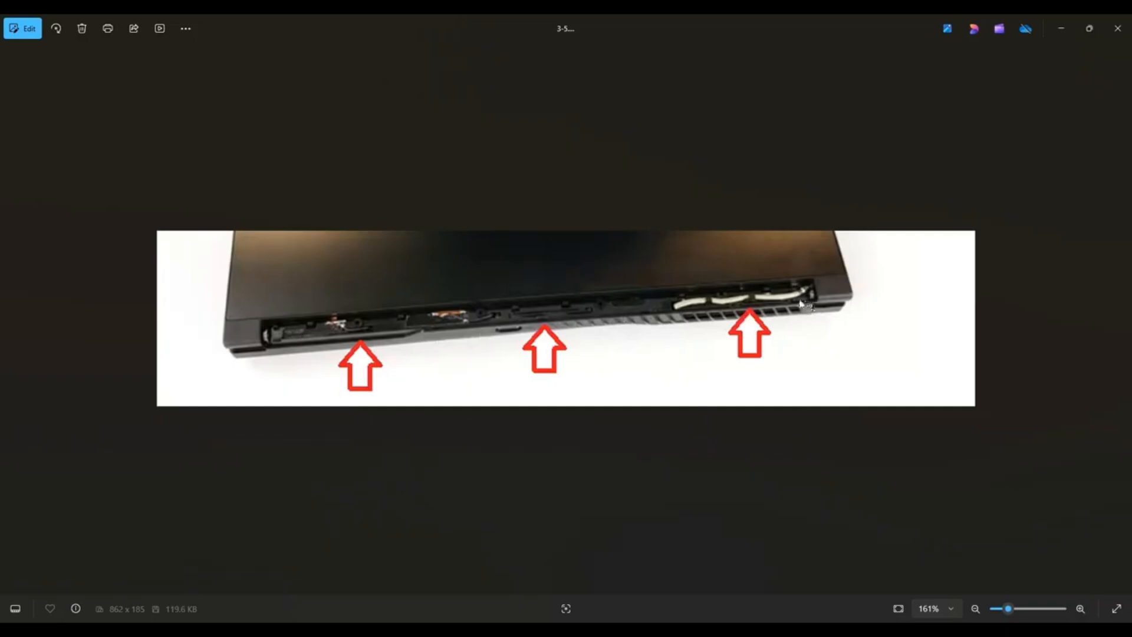
mouse_move(801, 311)
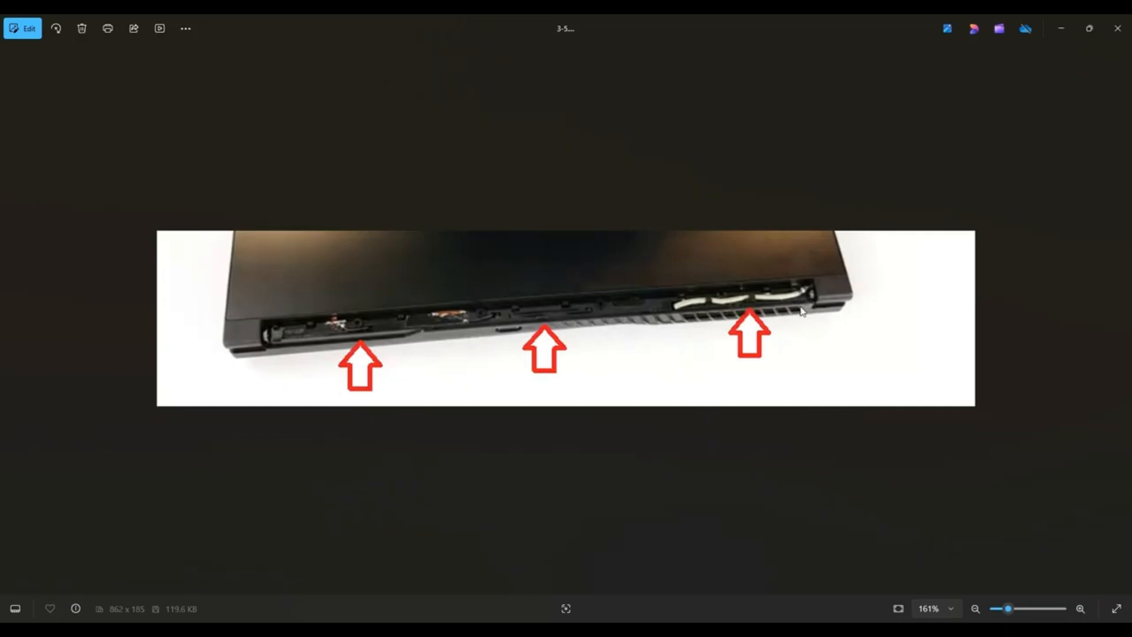
mouse_move(715, 312)
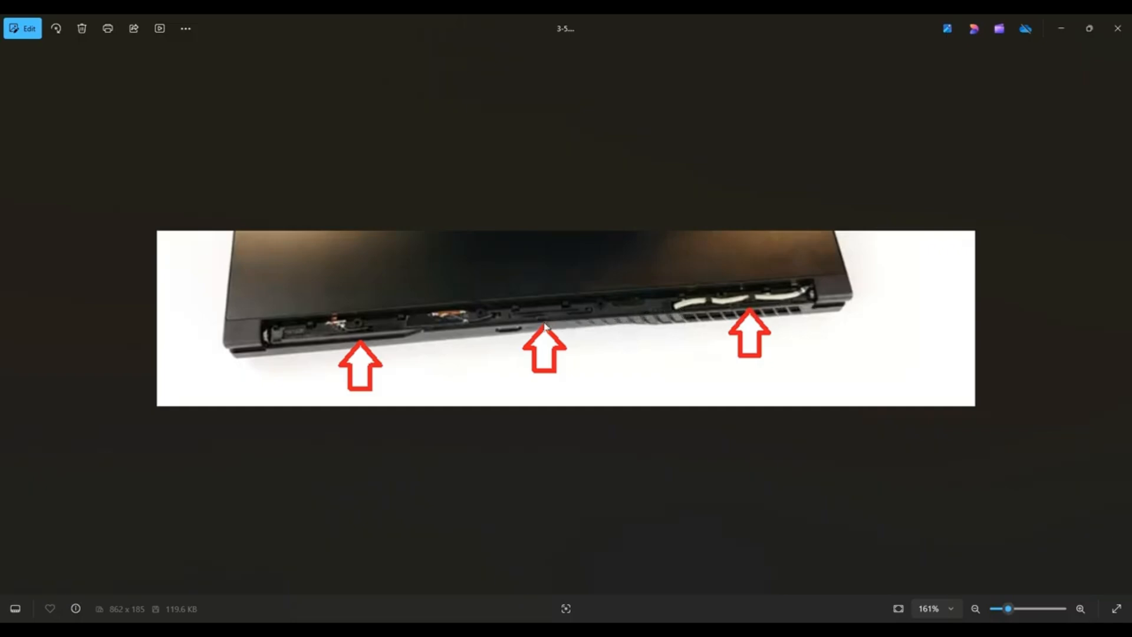
mouse_move(426, 332)
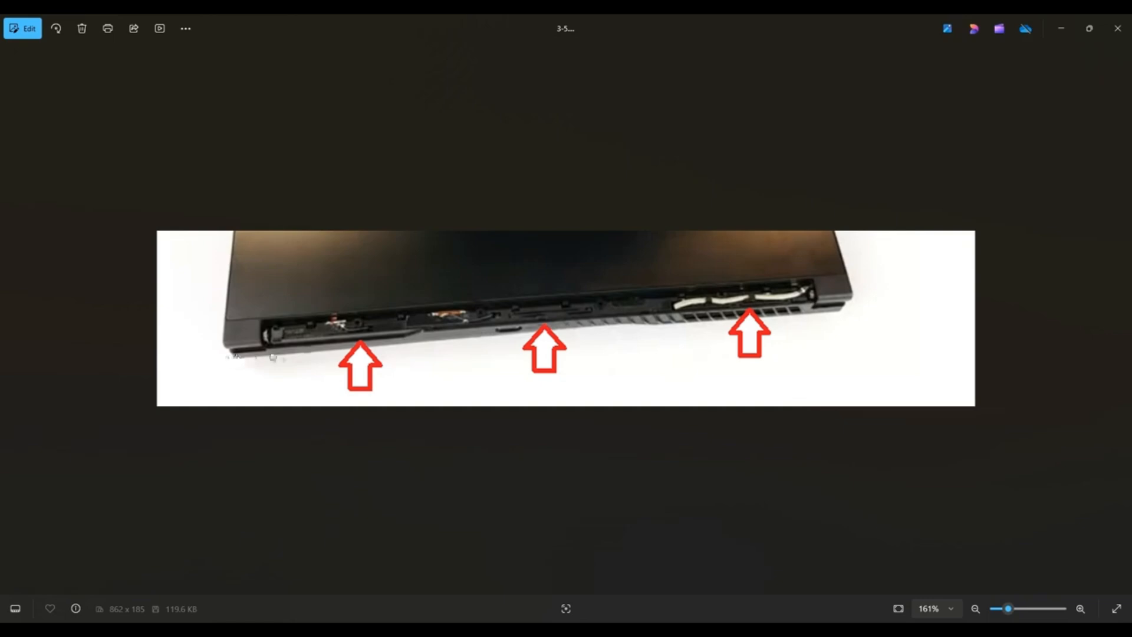
mouse_move(729, 308)
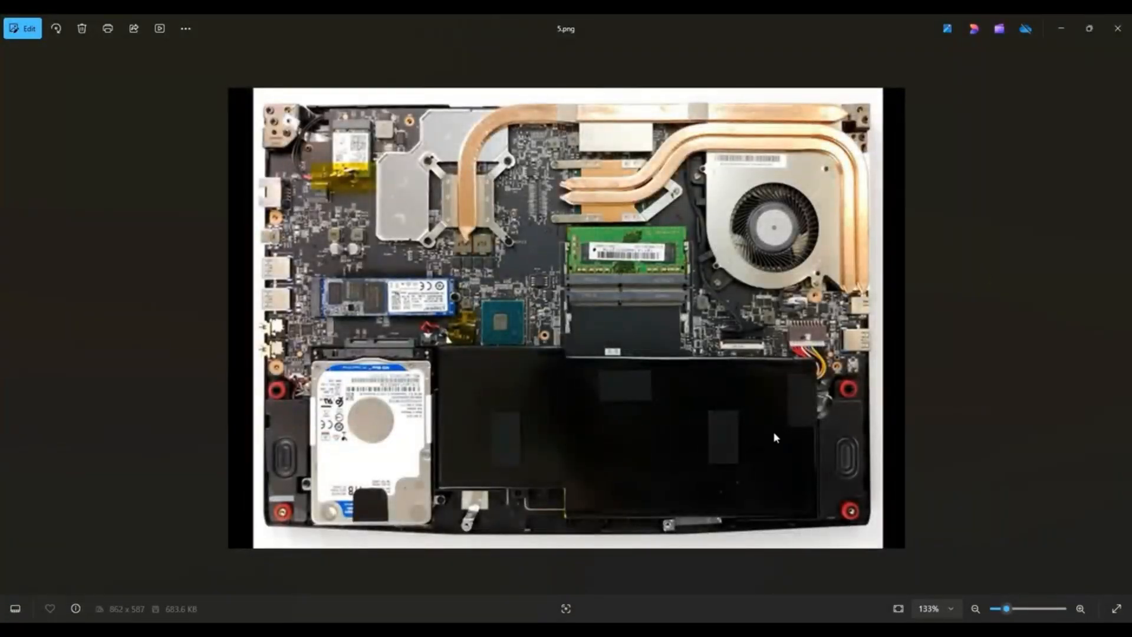
mouse_move(683, 427)
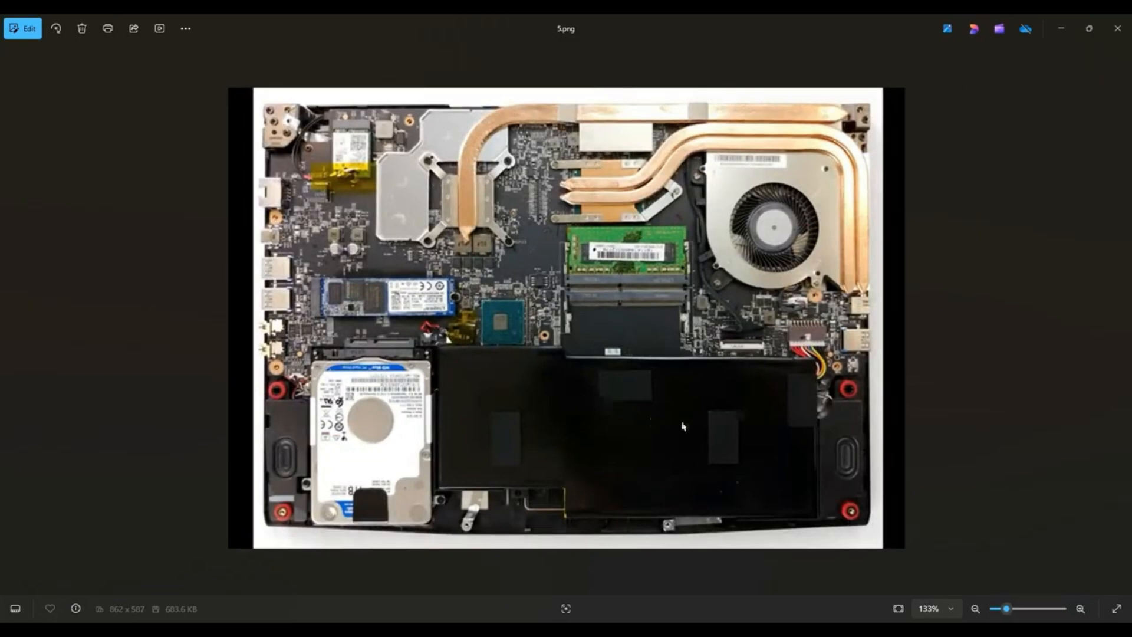
mouse_move(798, 347)
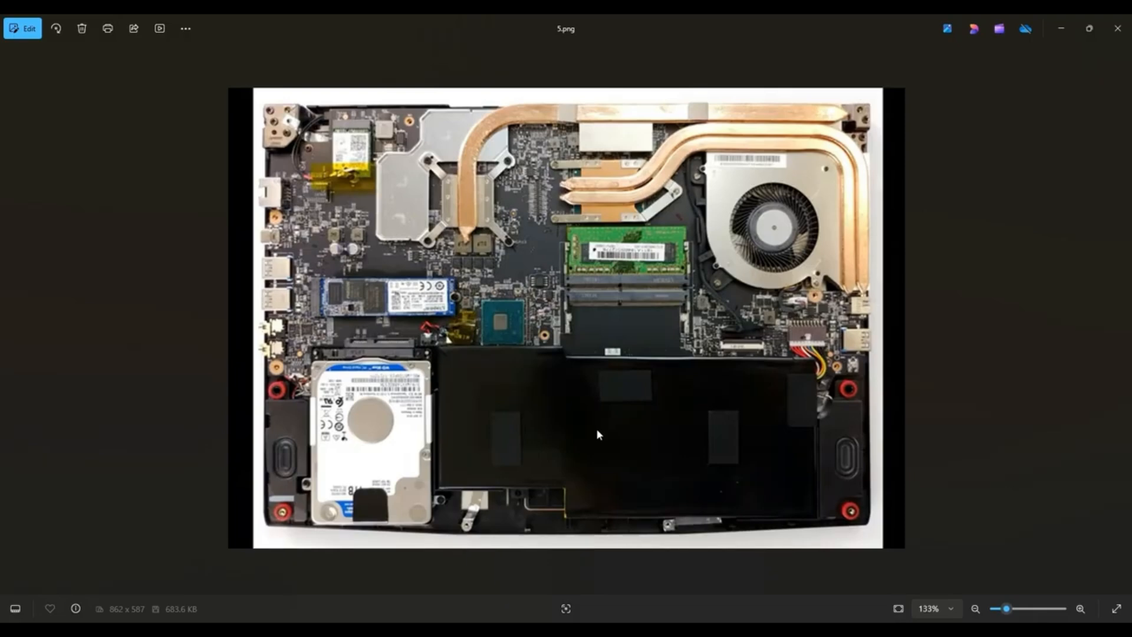
mouse_move(808, 372)
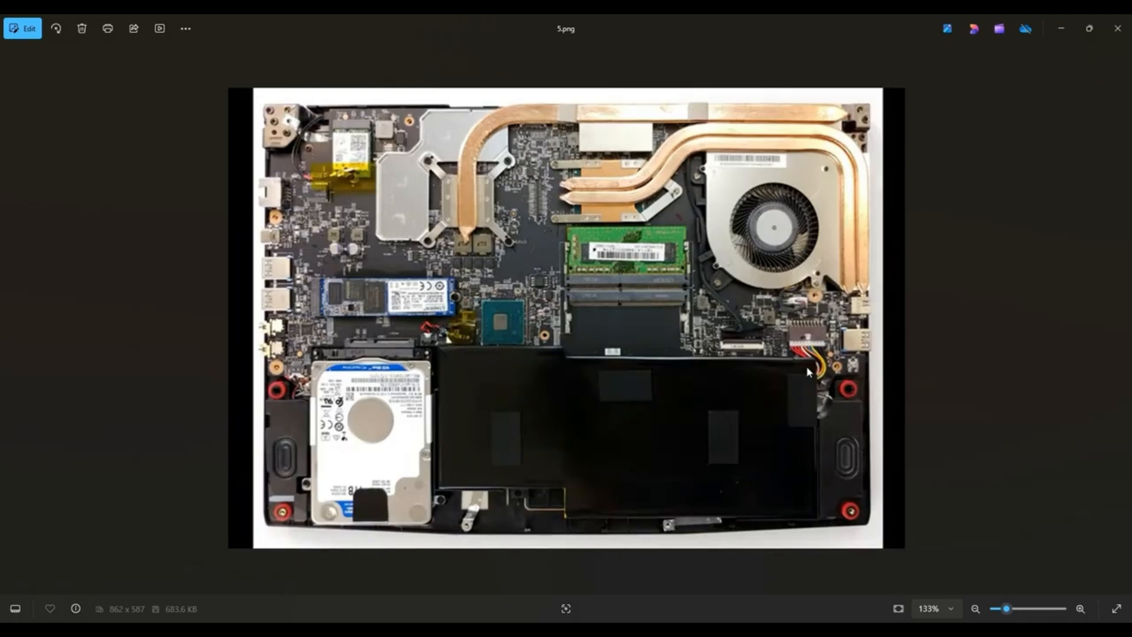
mouse_move(814, 361)
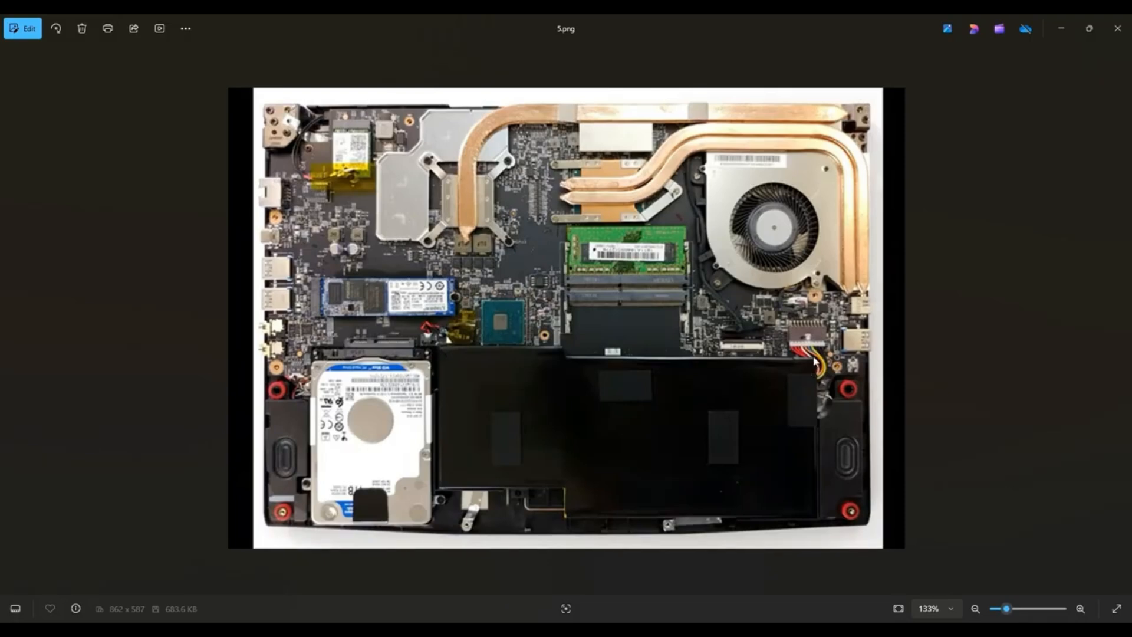
mouse_move(792, 343)
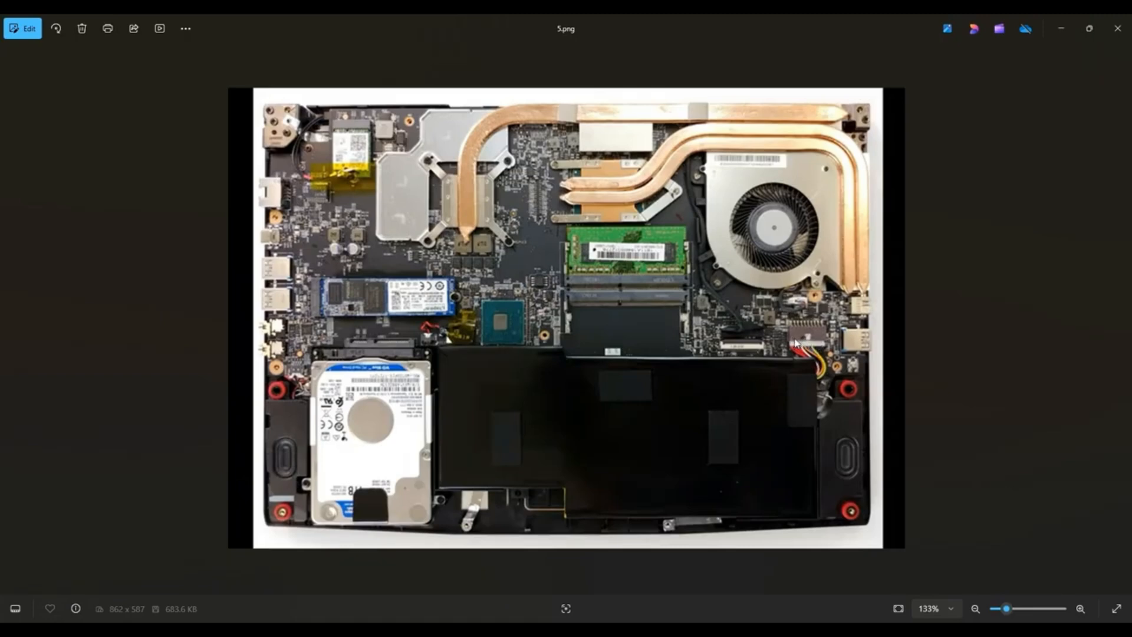
mouse_move(813, 363)
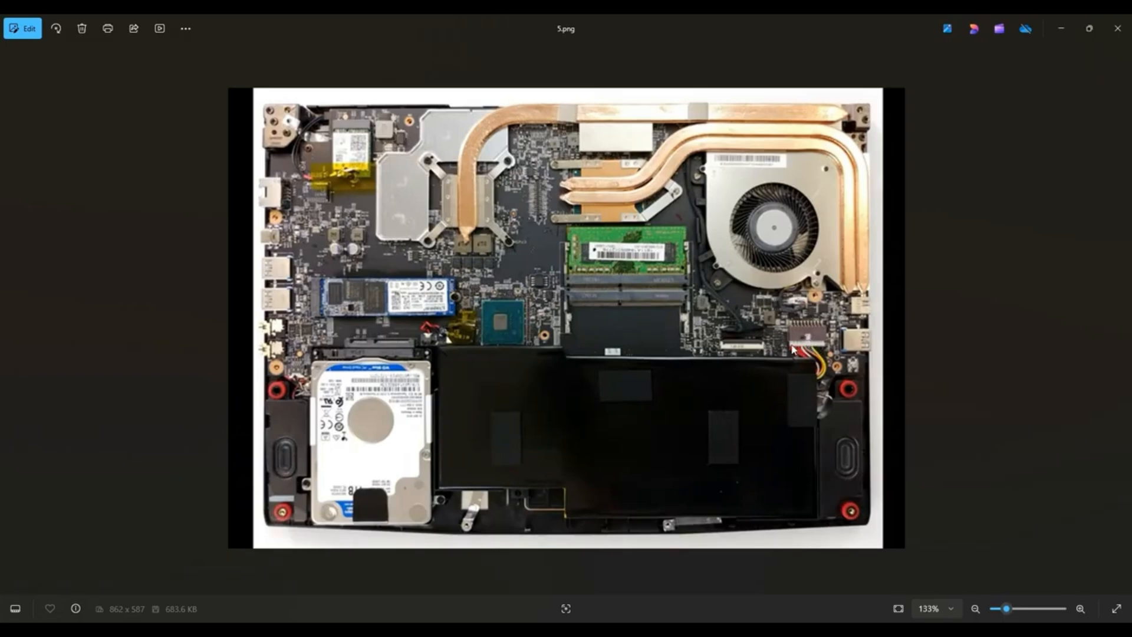
mouse_move(823, 339)
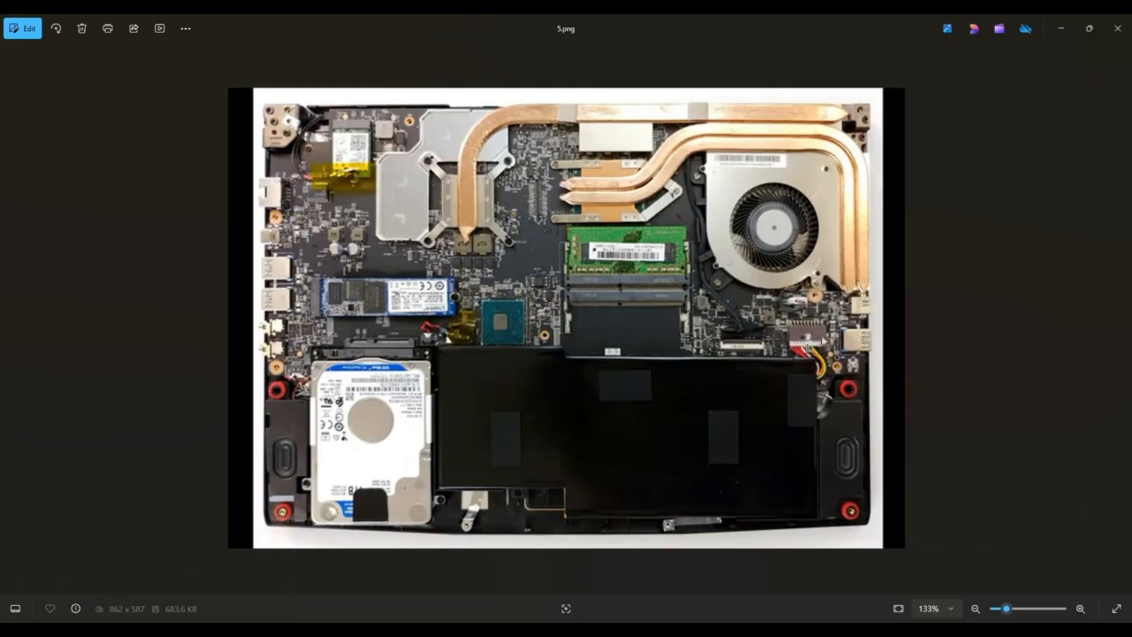
mouse_move(809, 349)
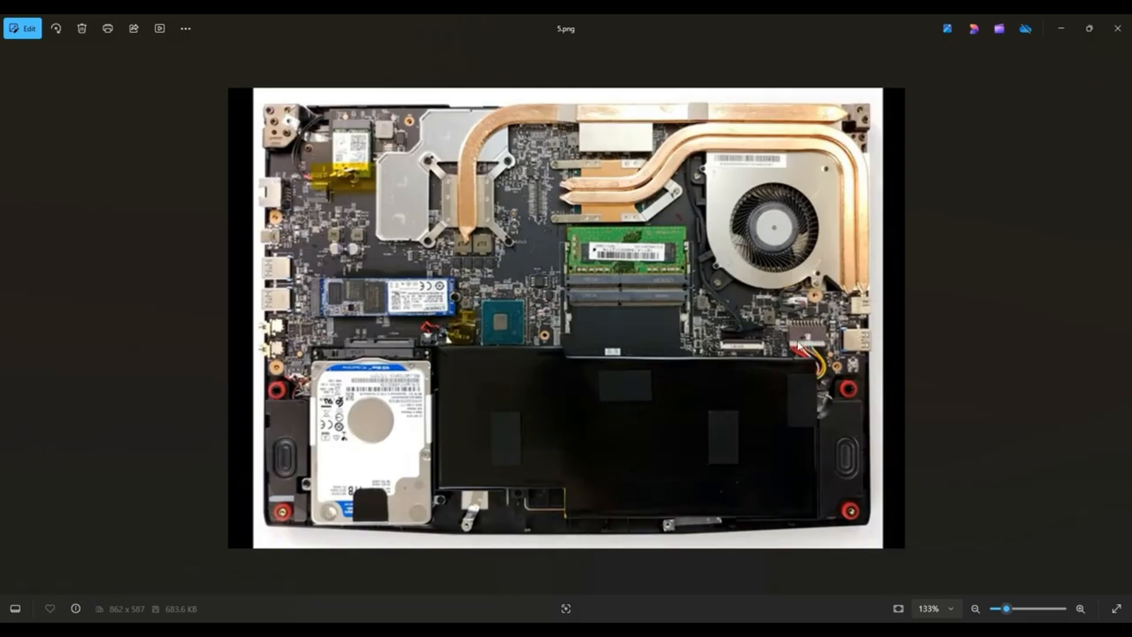
mouse_move(798, 400)
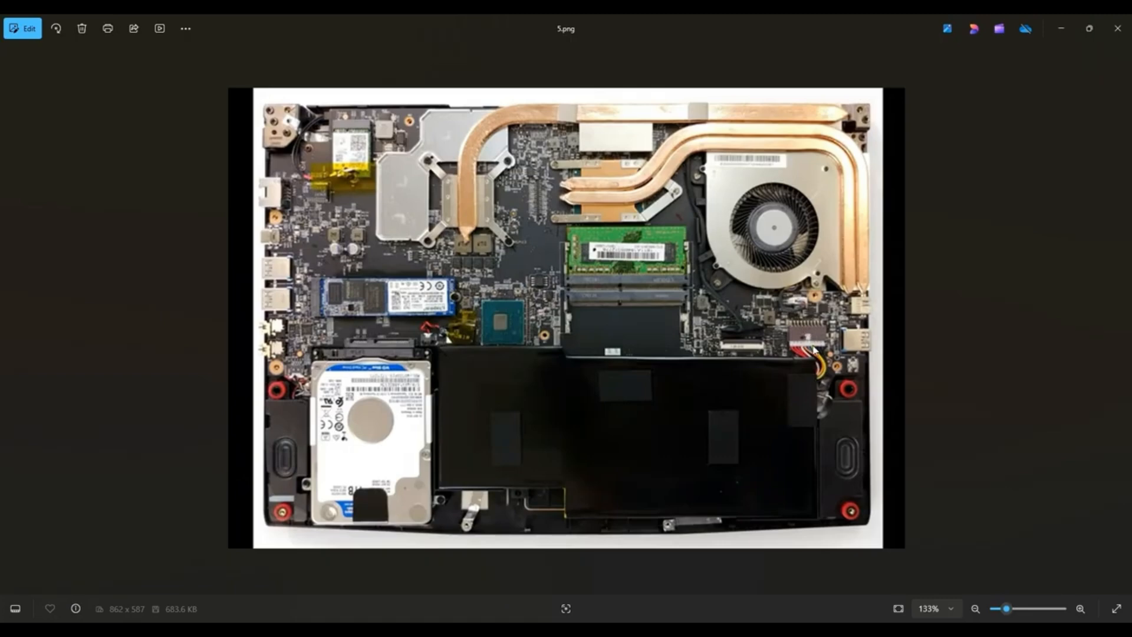
mouse_move(808, 348)
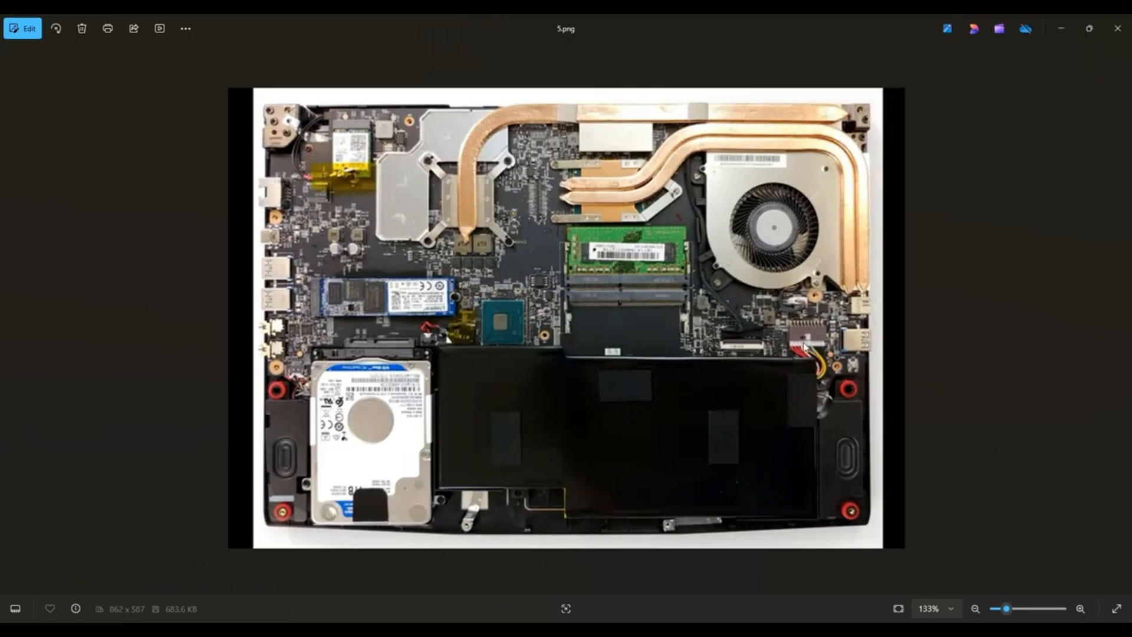
mouse_move(807, 350)
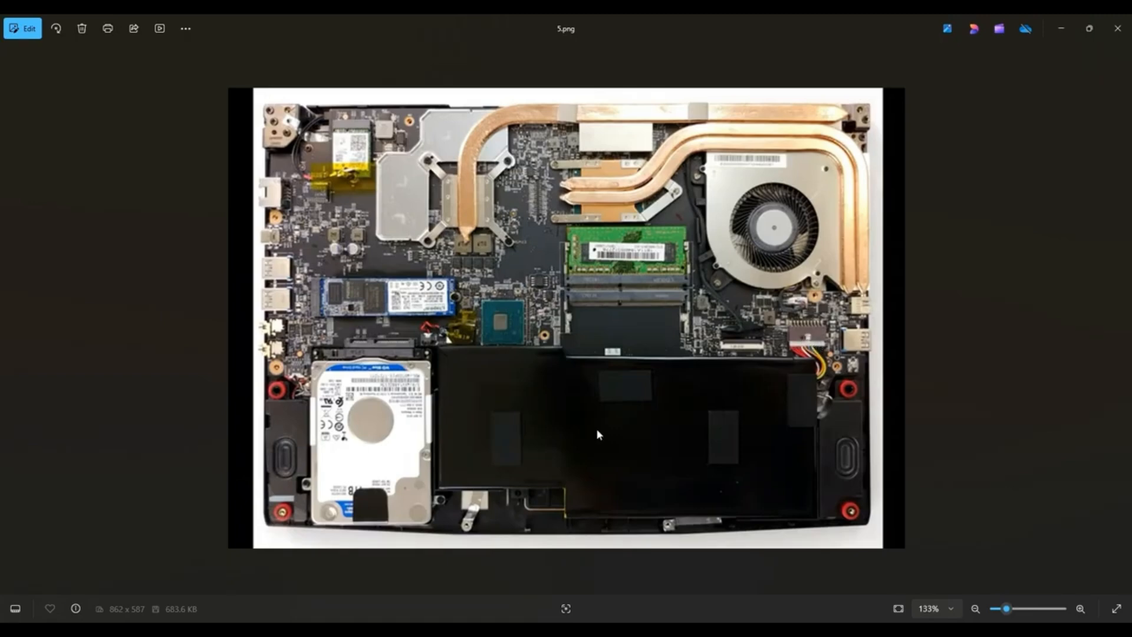
mouse_move(658, 446)
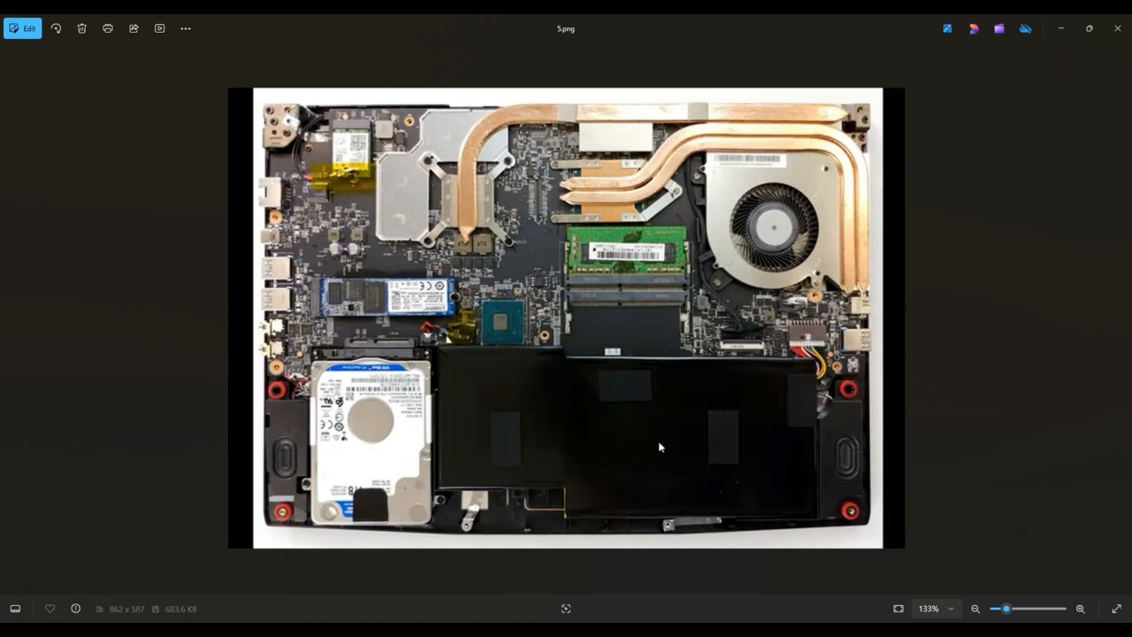
mouse_move(794, 481)
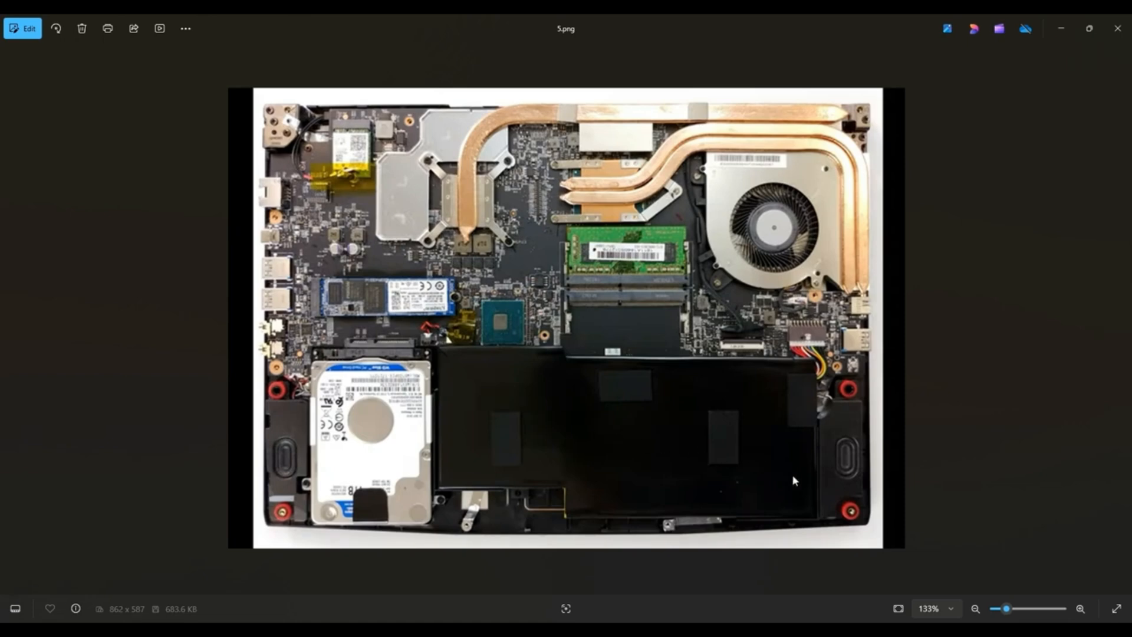